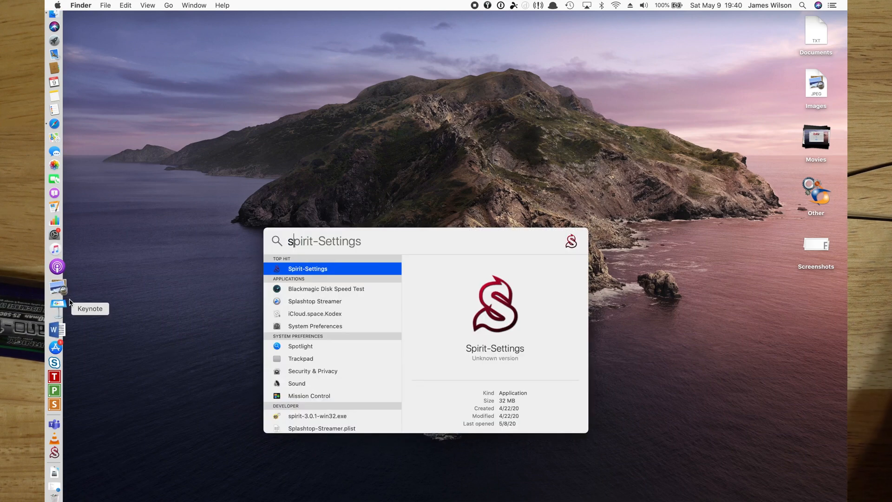
Step: Launch Spirit-Settings so the unit shows Connected with version 2.8.0
{"action": "key", "text": "escape"}
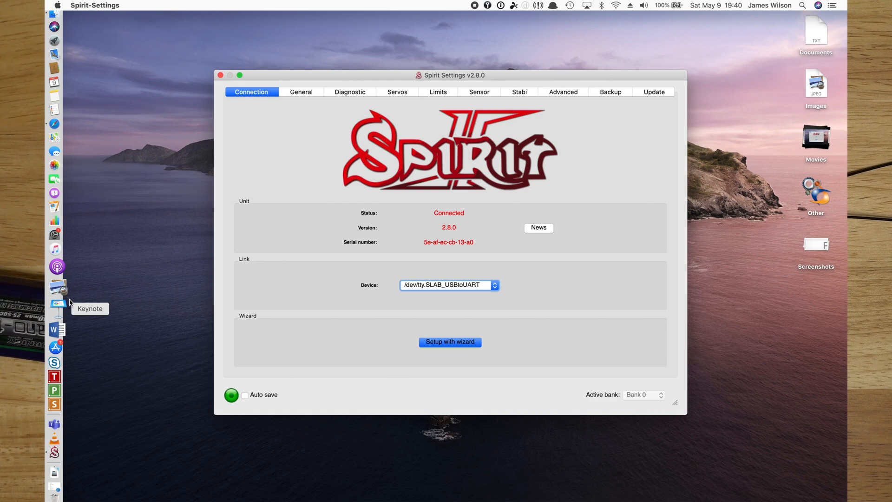
{"action": "mouse_move", "coordinate": [449, 342]}
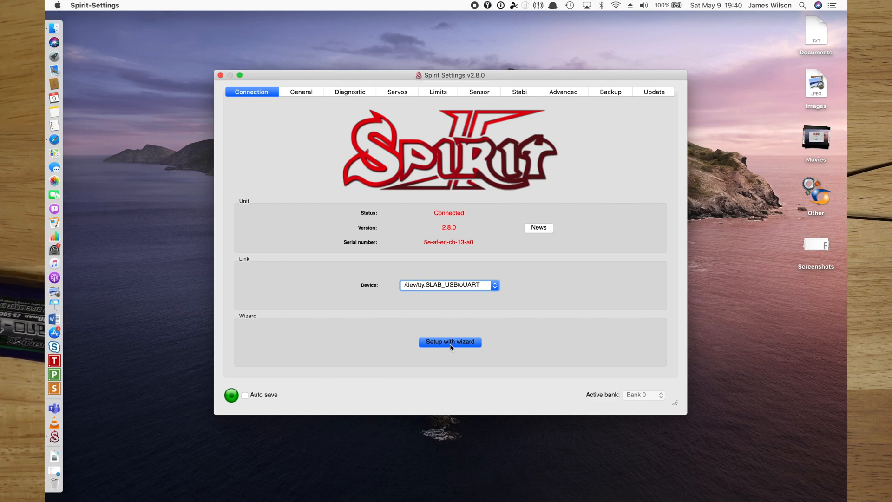
Step: Start the setup wizard and choose SRXL/SUMD as the receiver type, reaching the wiring scheme
{"action": "left_click", "coordinate": [450, 342]}
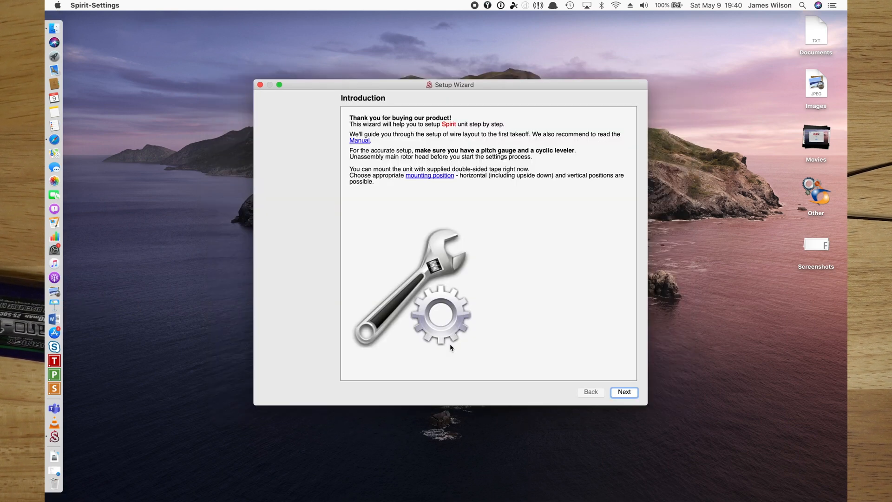
{"action": "mouse_move", "coordinate": [559, 374]}
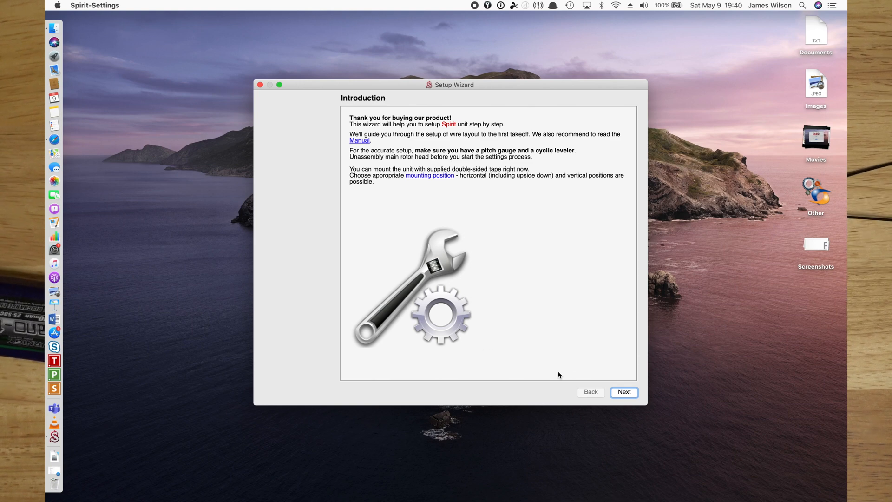
{"action": "left_click", "coordinate": [623, 392]}
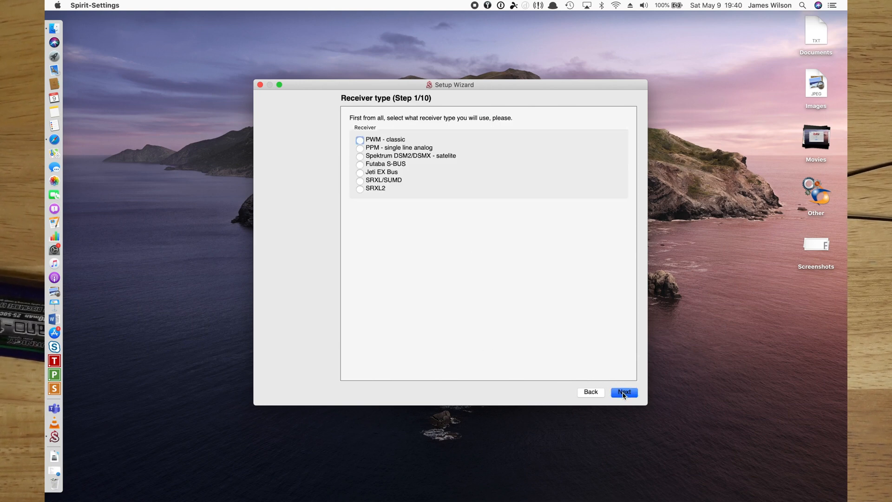
{"action": "mouse_move", "coordinate": [377, 180]}
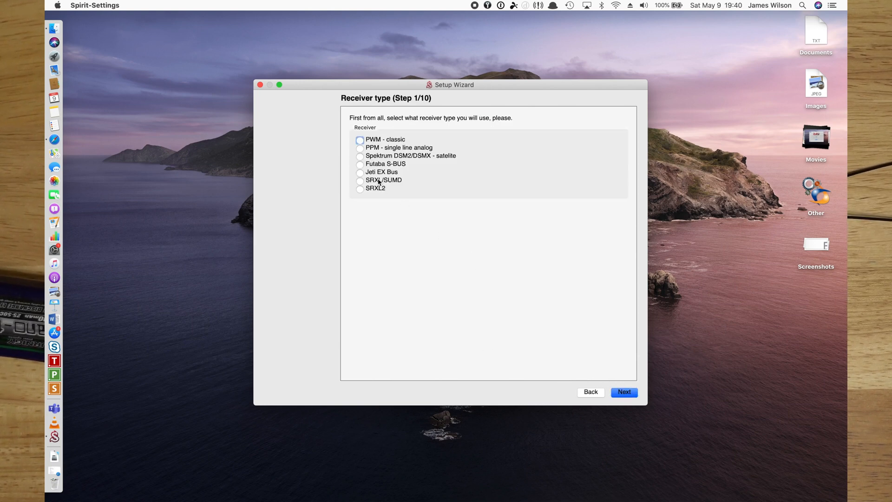
{"action": "left_click", "coordinate": [359, 180]}
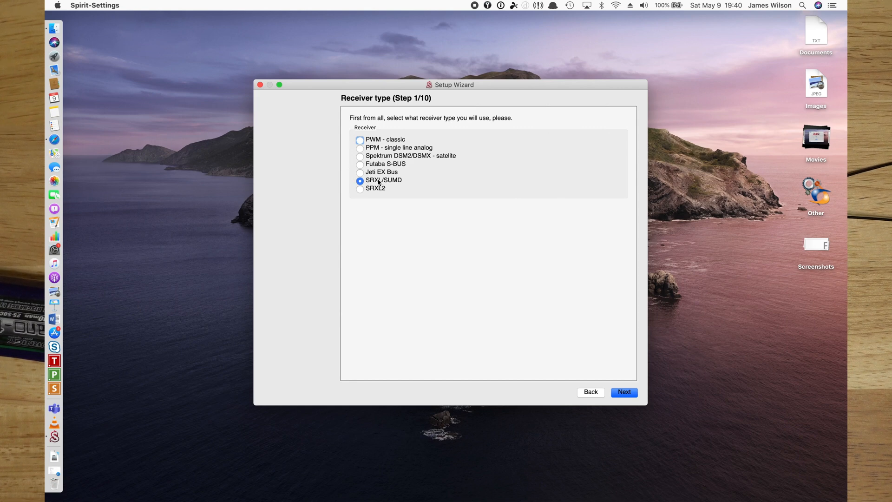
{"action": "mouse_move", "coordinate": [559, 337]}
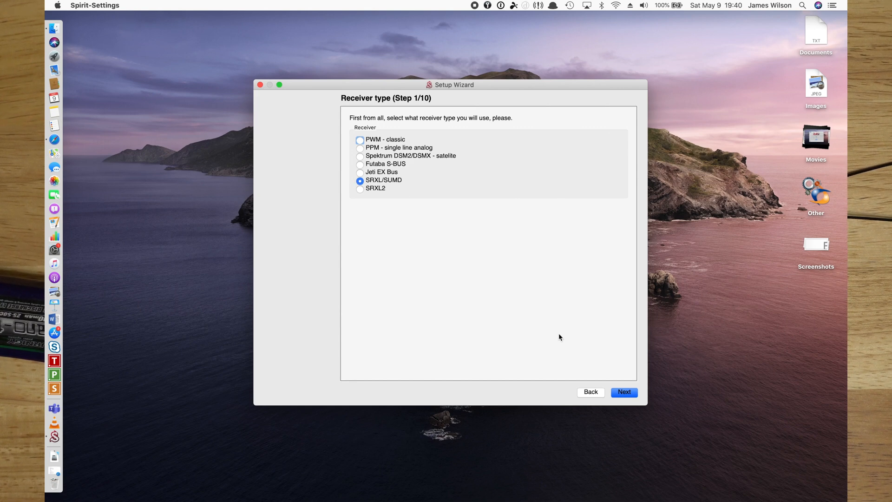
{"action": "left_click", "coordinate": [623, 392]}
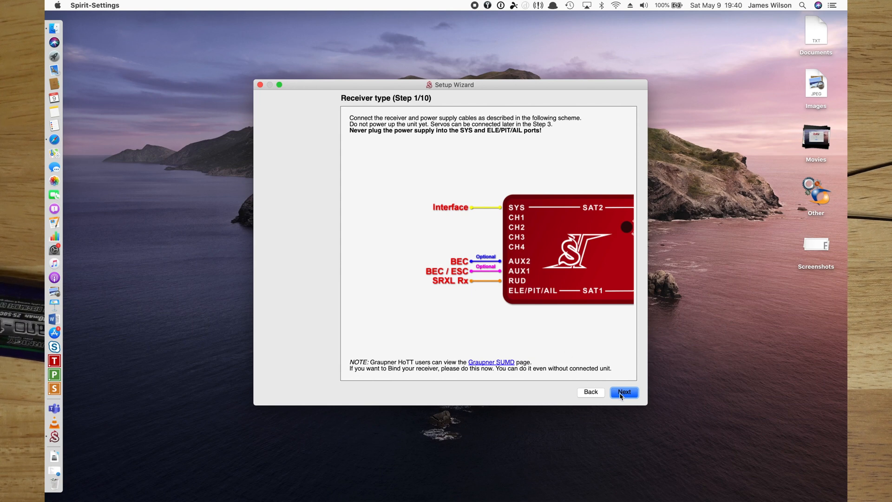
Step: Keep Horizontal (0°) position, CCPM 120° swashplate and Default preset, reaching basic servo settings
{"action": "left_click", "coordinate": [623, 392]}
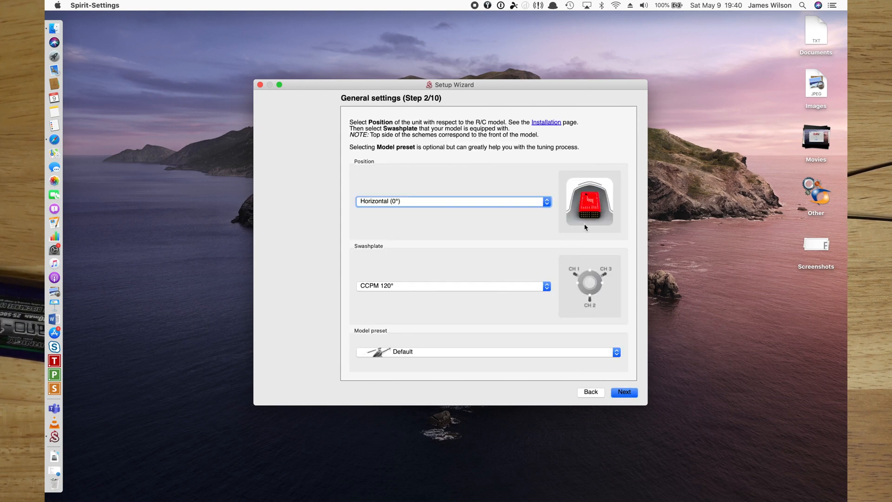
{"action": "mouse_move", "coordinate": [578, 194]}
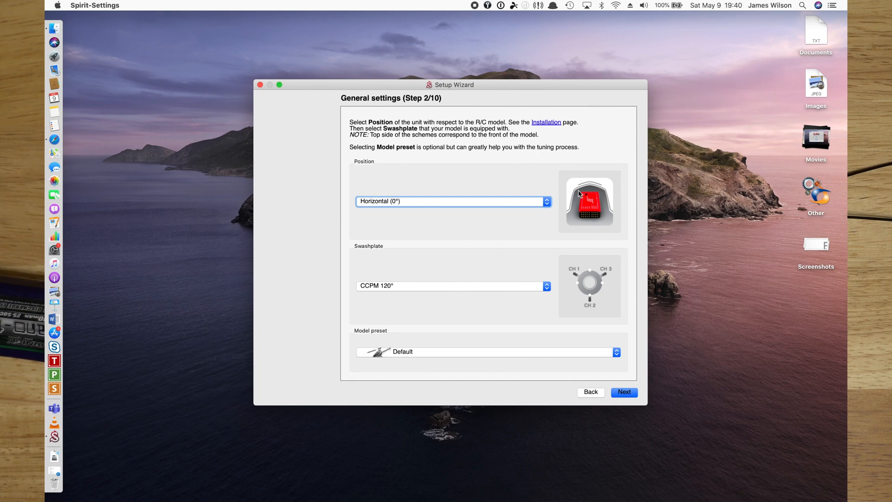
{"action": "mouse_move", "coordinate": [587, 276]}
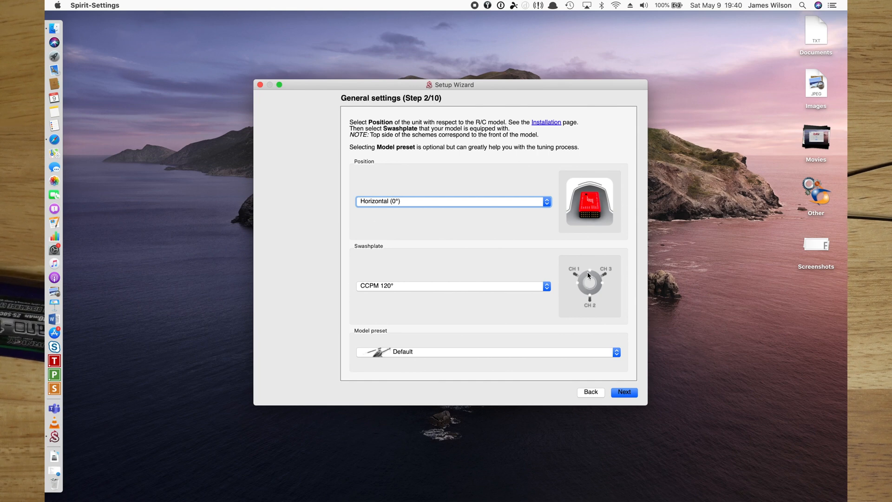
{"action": "mouse_move", "coordinate": [480, 353]}
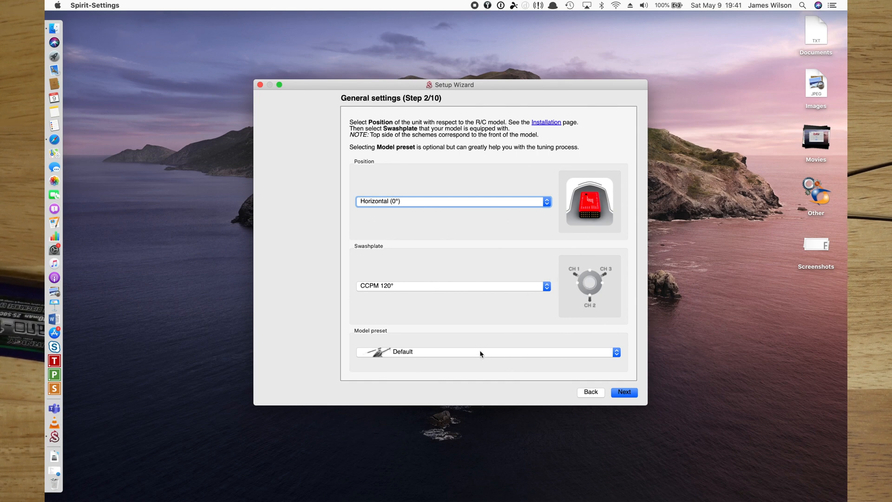
{"action": "left_click", "coordinate": [624, 392]}
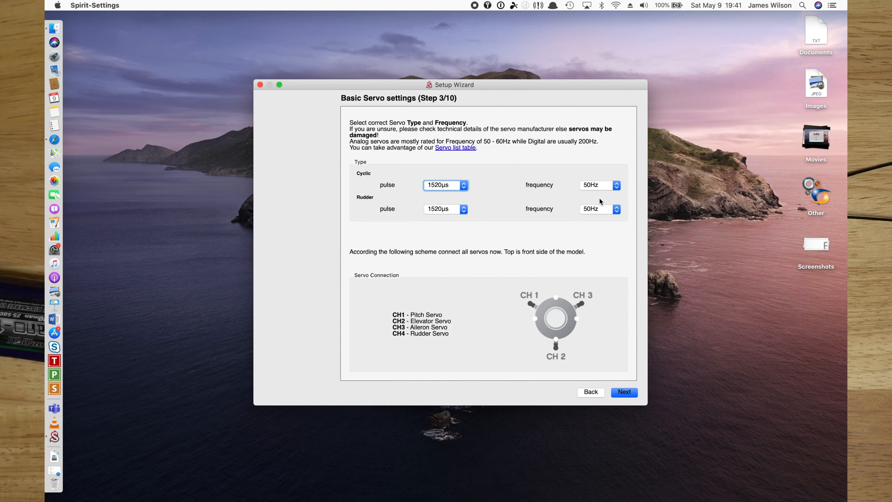
{"action": "mouse_move", "coordinate": [617, 194]}
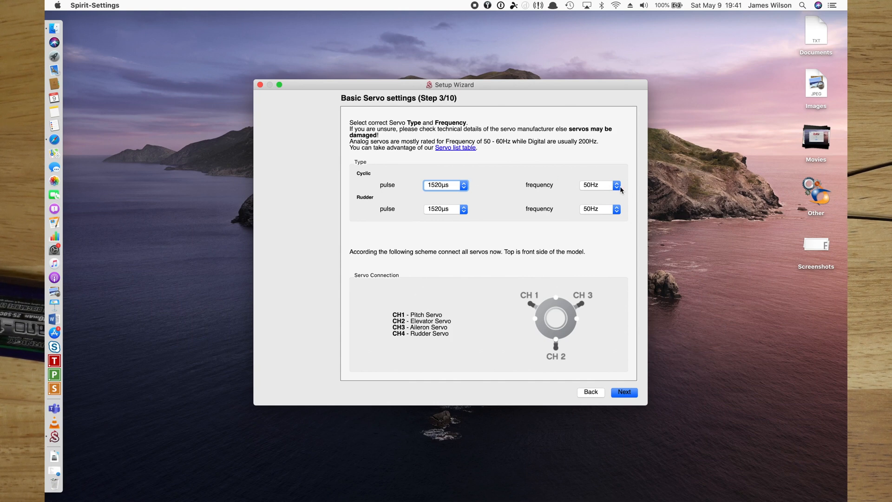
Step: Set cyclic frequency 333Hz, rudder pulse 760µs and rudder frequency 333Hz
{"action": "left_click", "coordinate": [617, 185]}
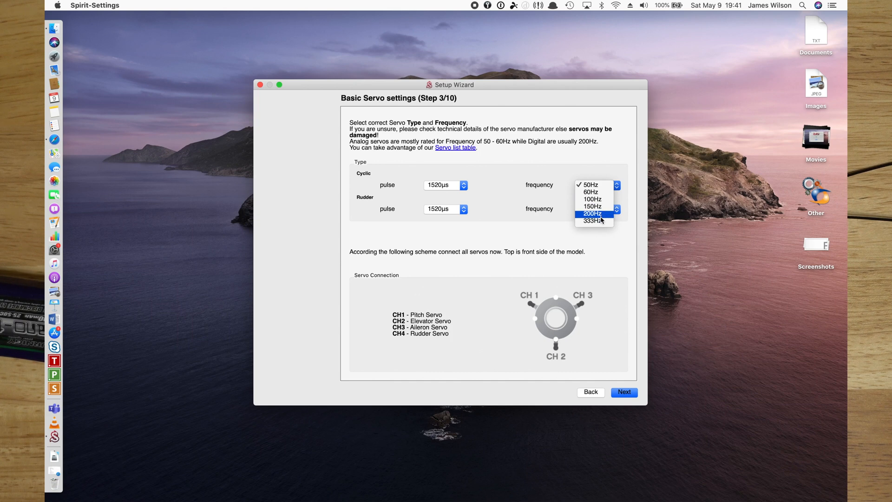
{"action": "left_click", "coordinate": [592, 221]}
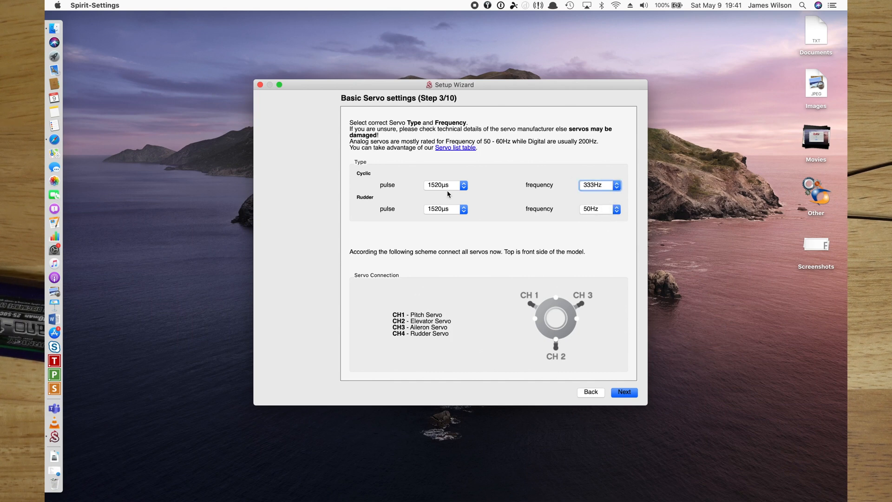
{"action": "mouse_move", "coordinate": [411, 215]}
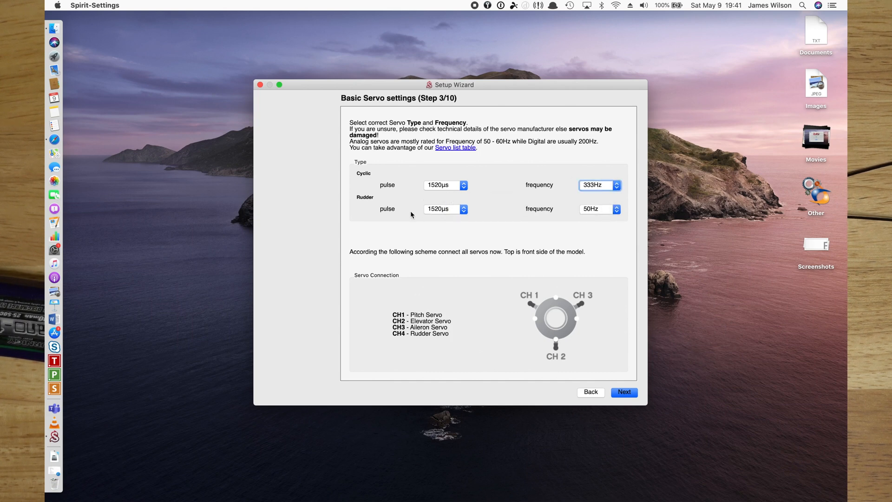
{"action": "left_click", "coordinate": [445, 209]}
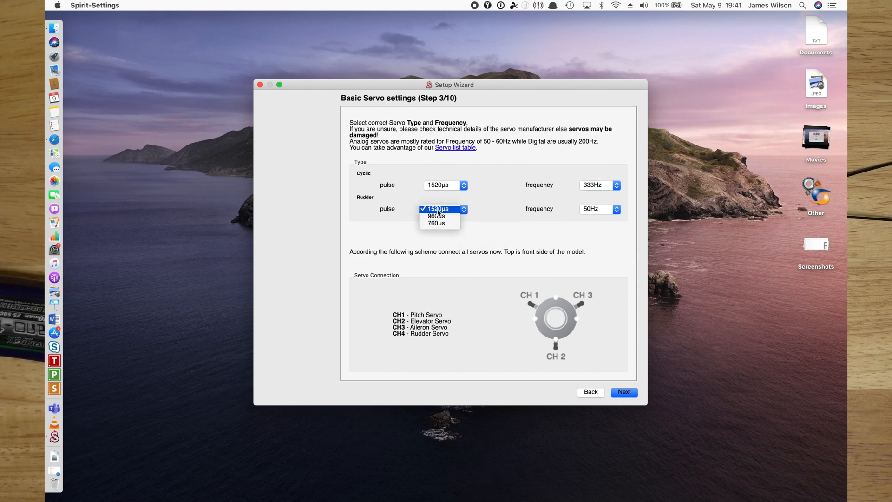
{"action": "mouse_move", "coordinate": [438, 224]}
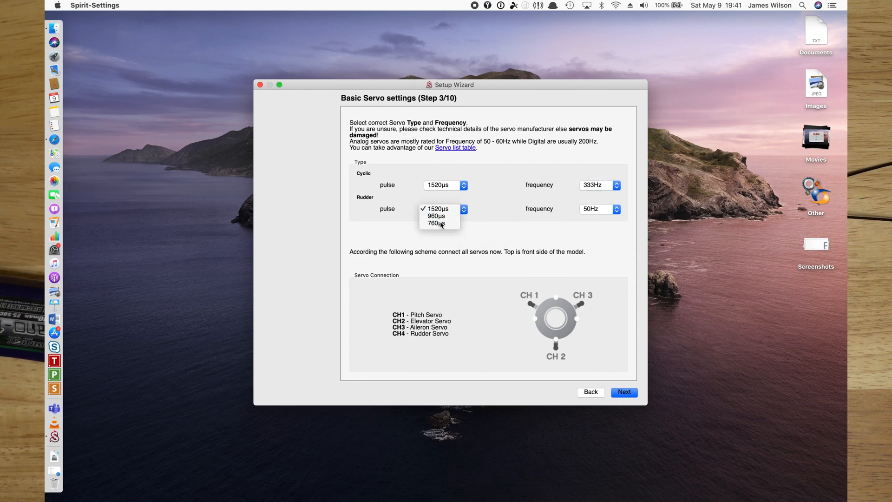
{"action": "left_click", "coordinate": [436, 223]}
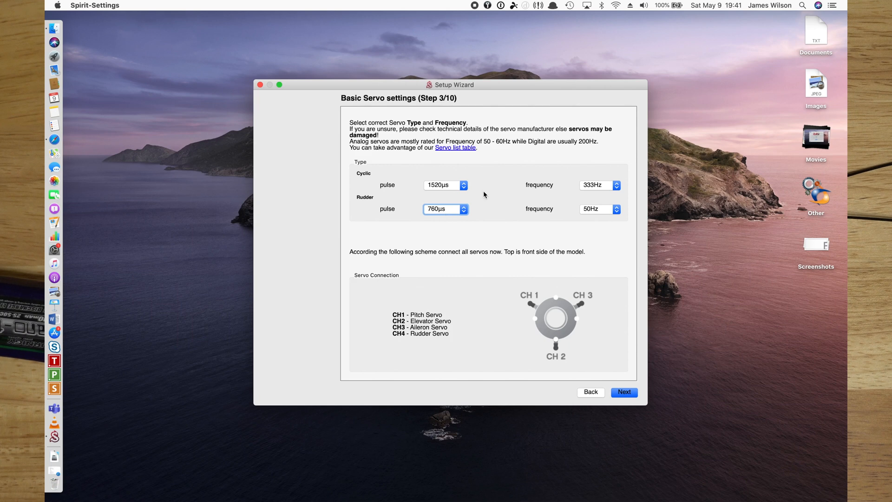
{"action": "mouse_move", "coordinate": [567, 214]}
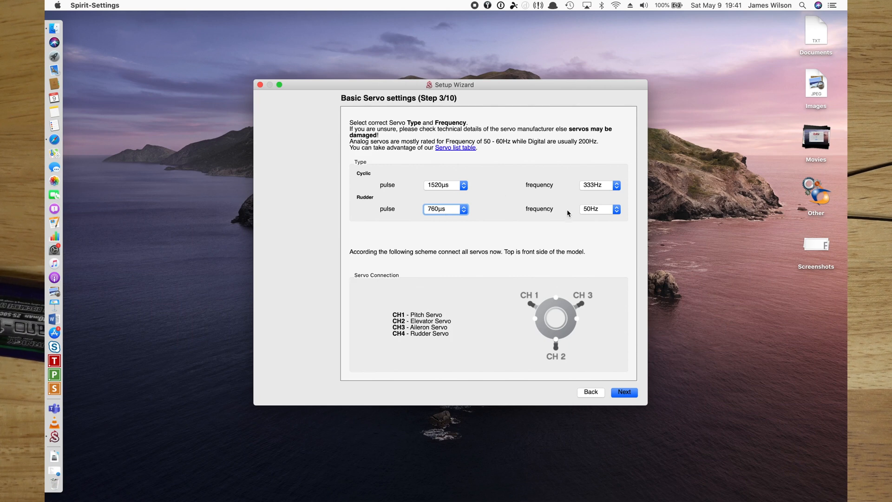
{"action": "left_click", "coordinate": [596, 209]}
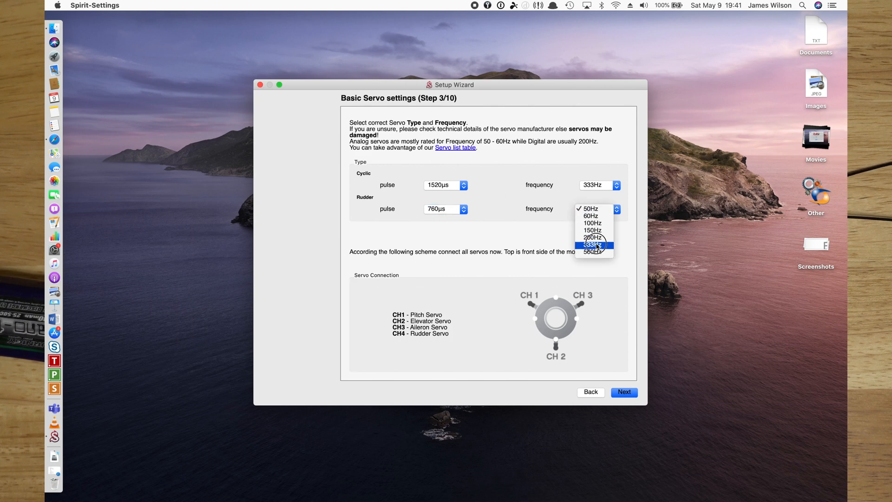
{"action": "left_click", "coordinate": [593, 244]}
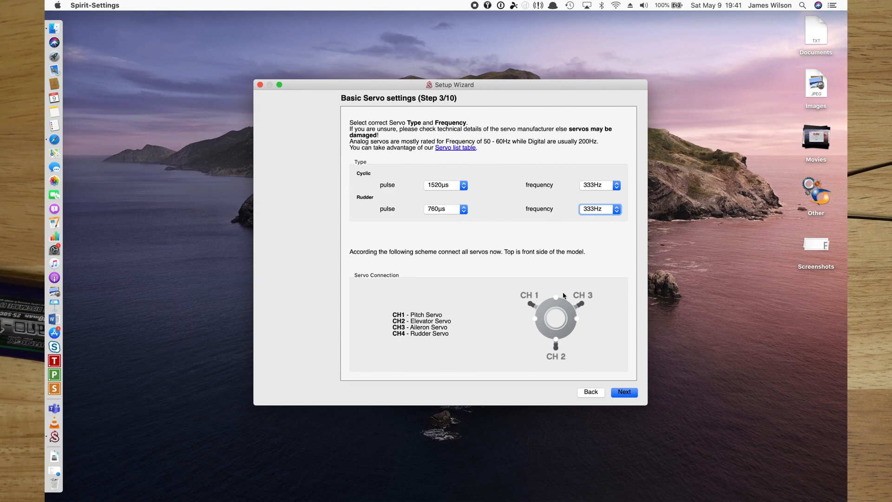
Step: Reach Interfacing (step 4/10) and connect to the unit, which reports receiver type changed
{"action": "left_click", "coordinate": [623, 392]}
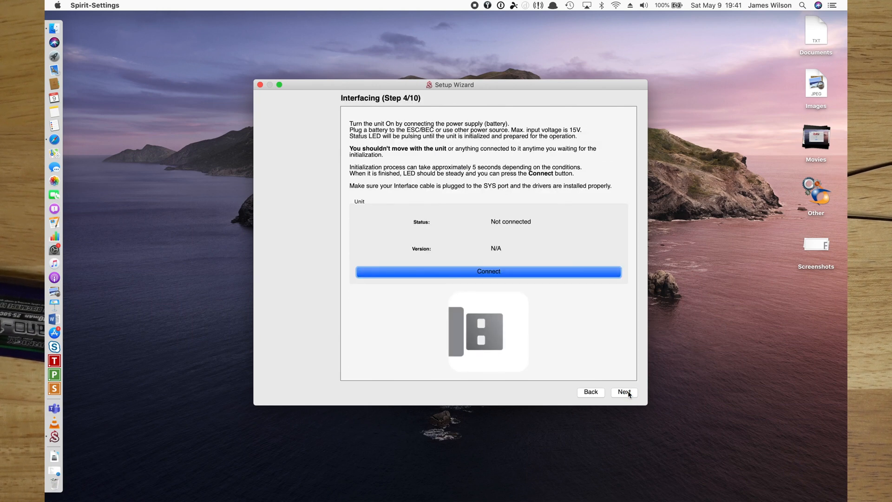
{"action": "left_click", "coordinate": [488, 272]}
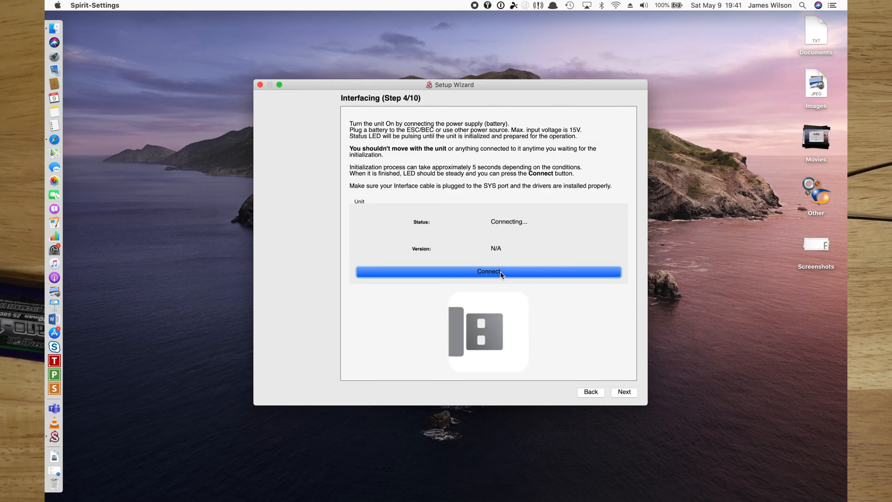
{"action": "left_click", "coordinate": [488, 271]}
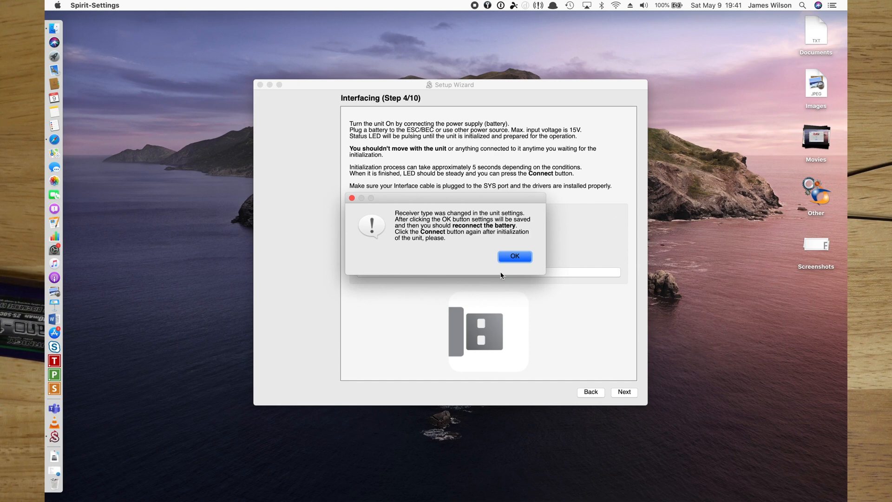